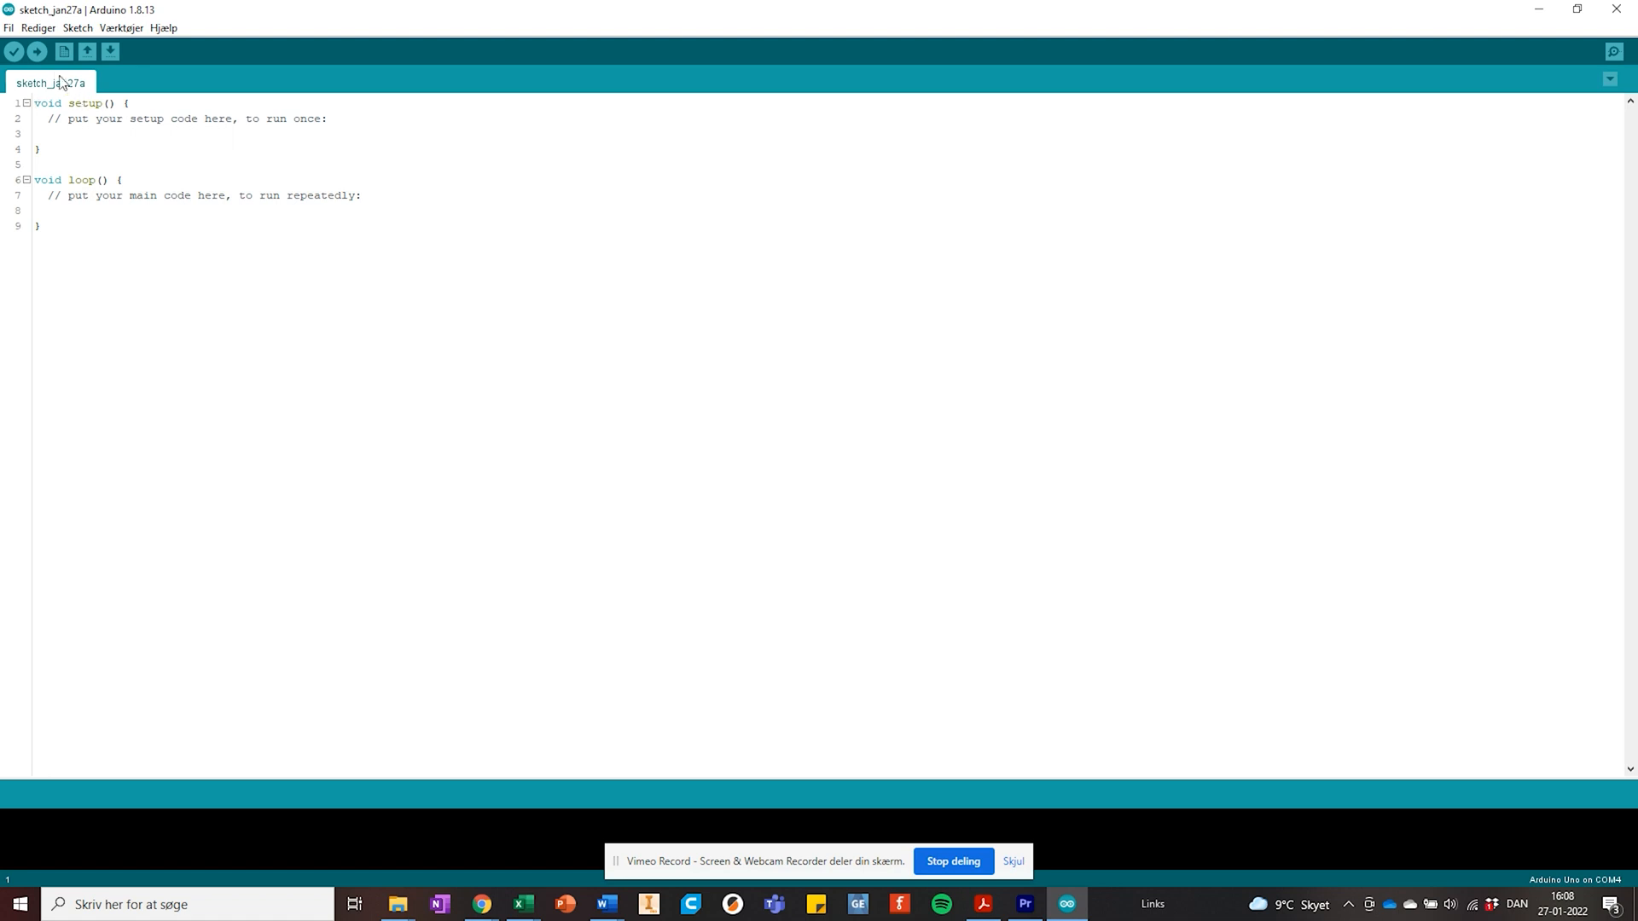
Step: Leave the empty Arduino sketch and bring the Air Hockey Display HMI file forward in Nextion Editor
{"action": "left_click", "coordinate": [36, 51]}
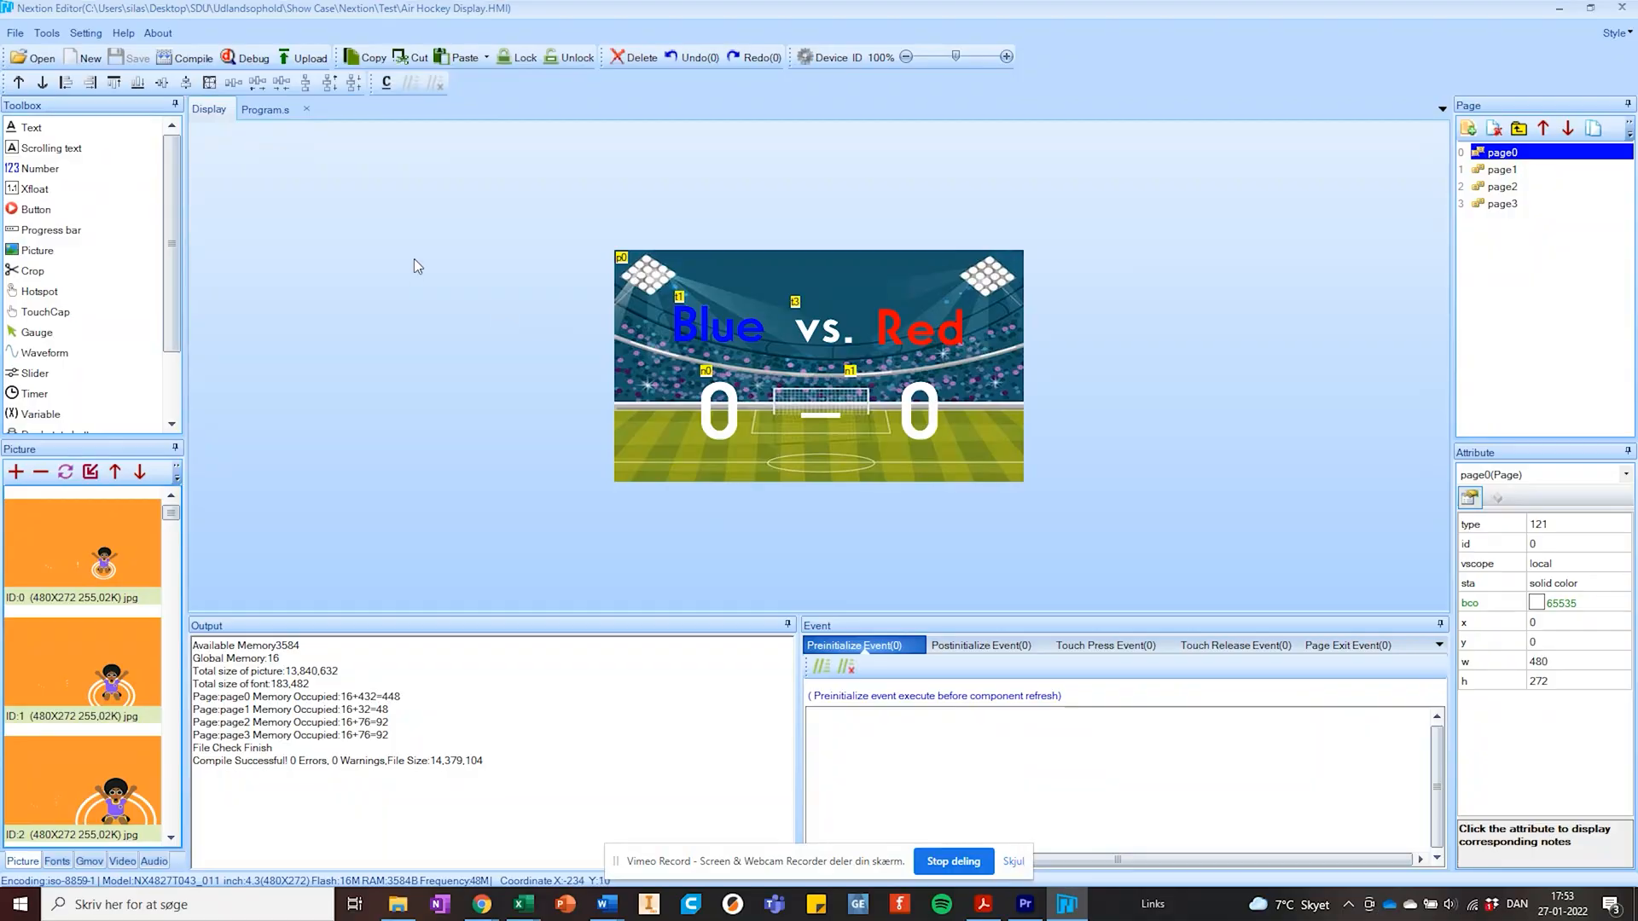
Step: Upload the compiled Air Hockey scoreboard to the Nextion display over the chosen COM port
{"action": "left_click", "coordinate": [309, 58]}
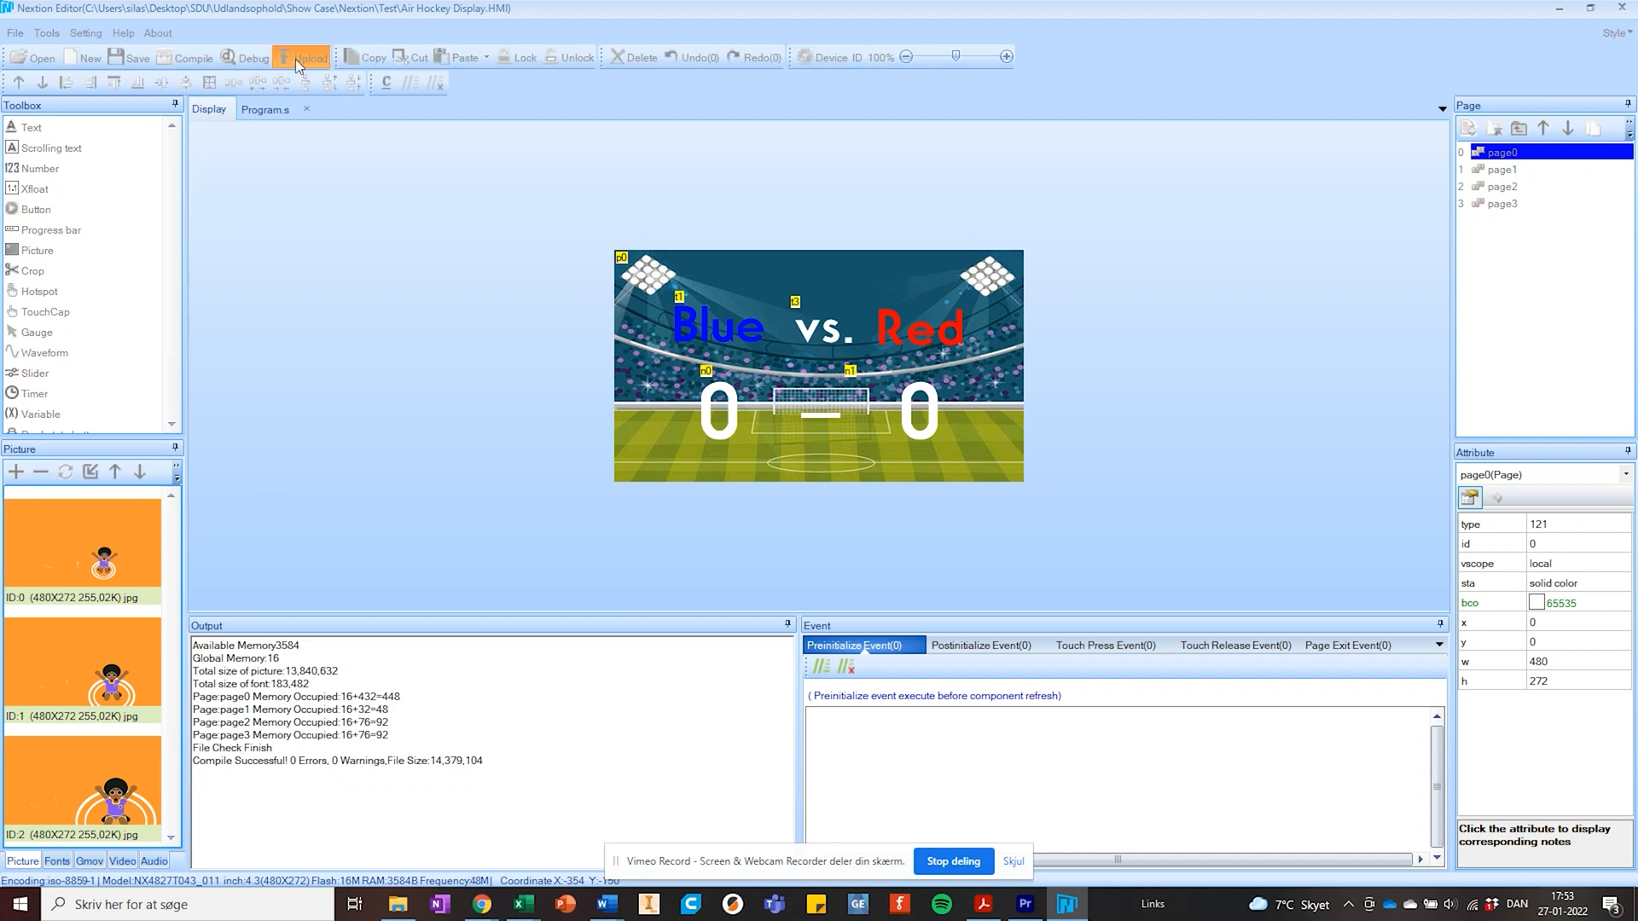
{"action": "left_click", "coordinate": [302, 58]}
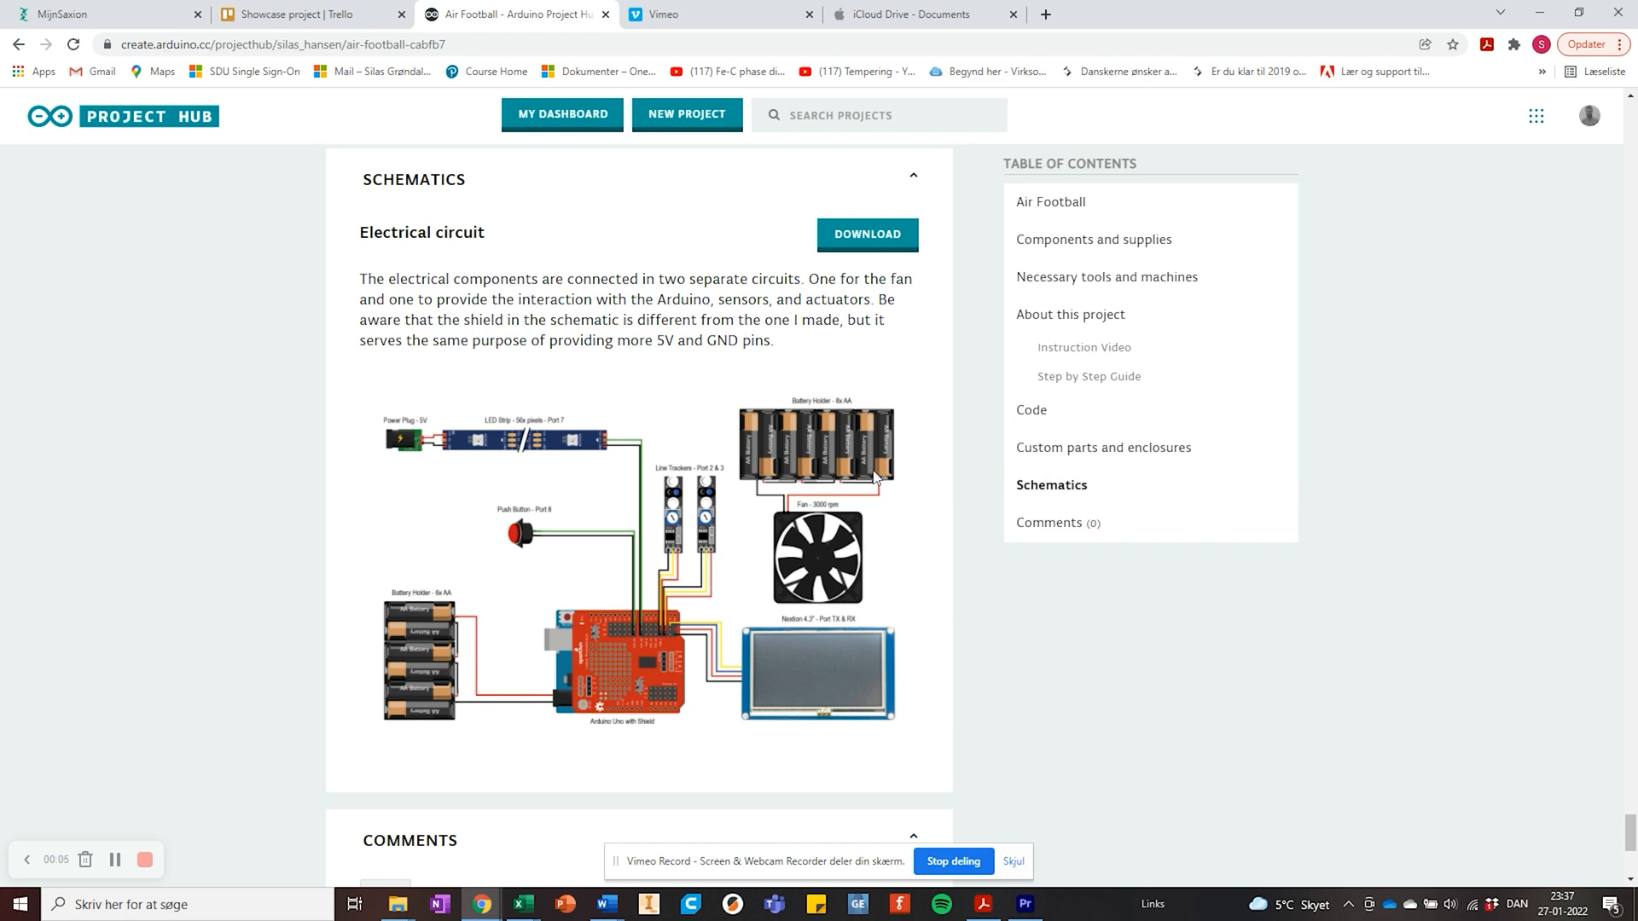
{"action": "mouse_move", "coordinate": [649, 373]}
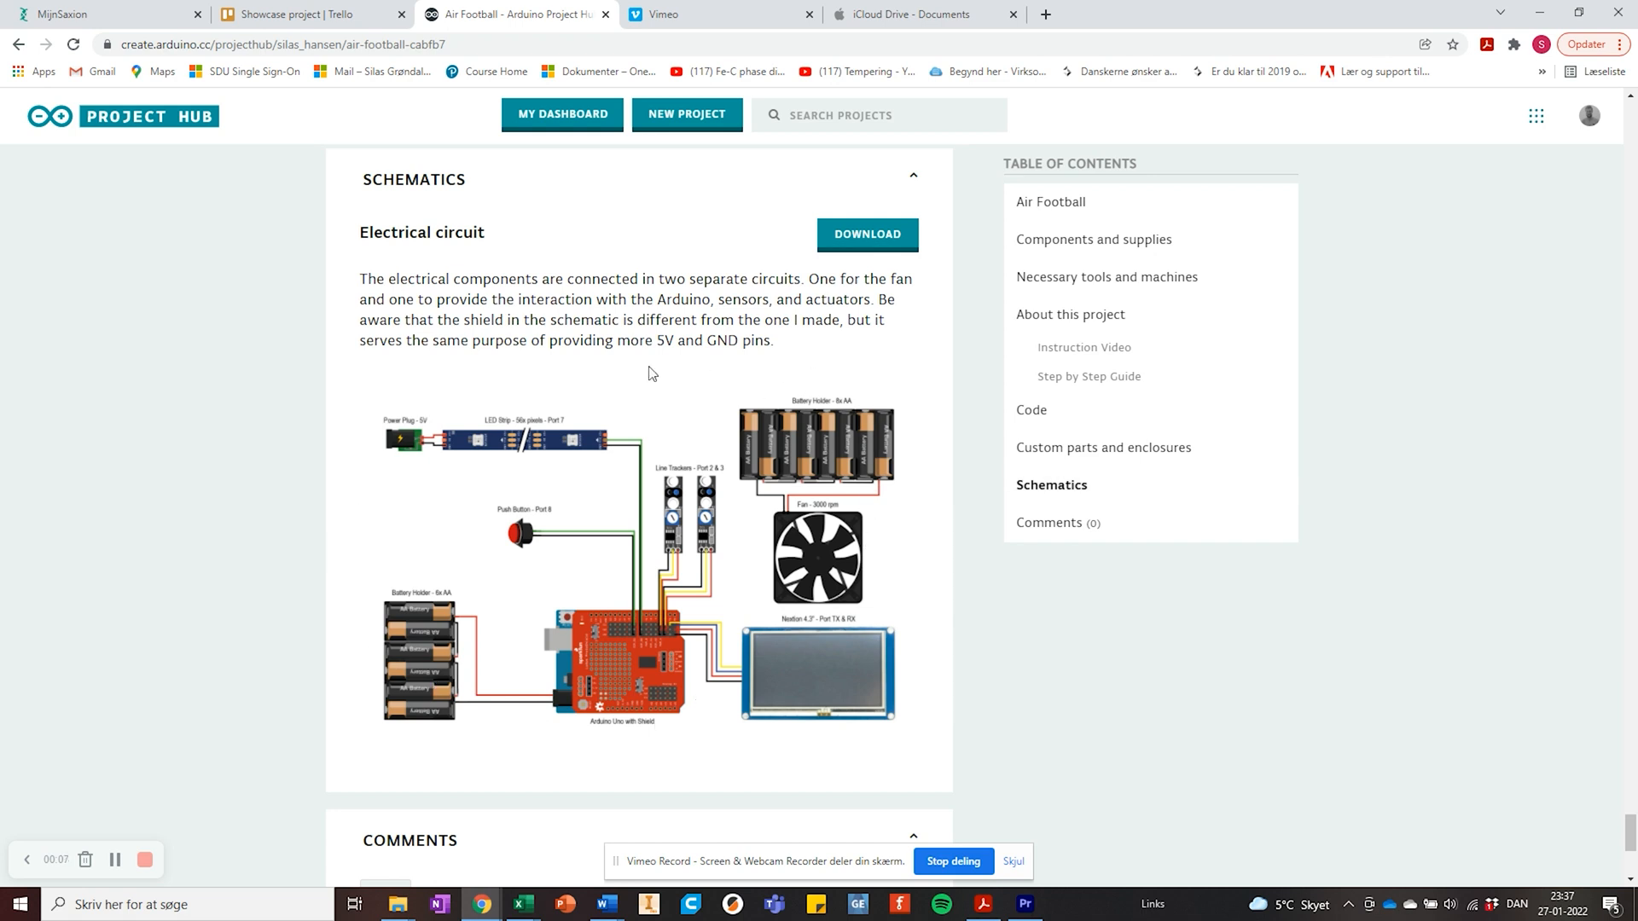